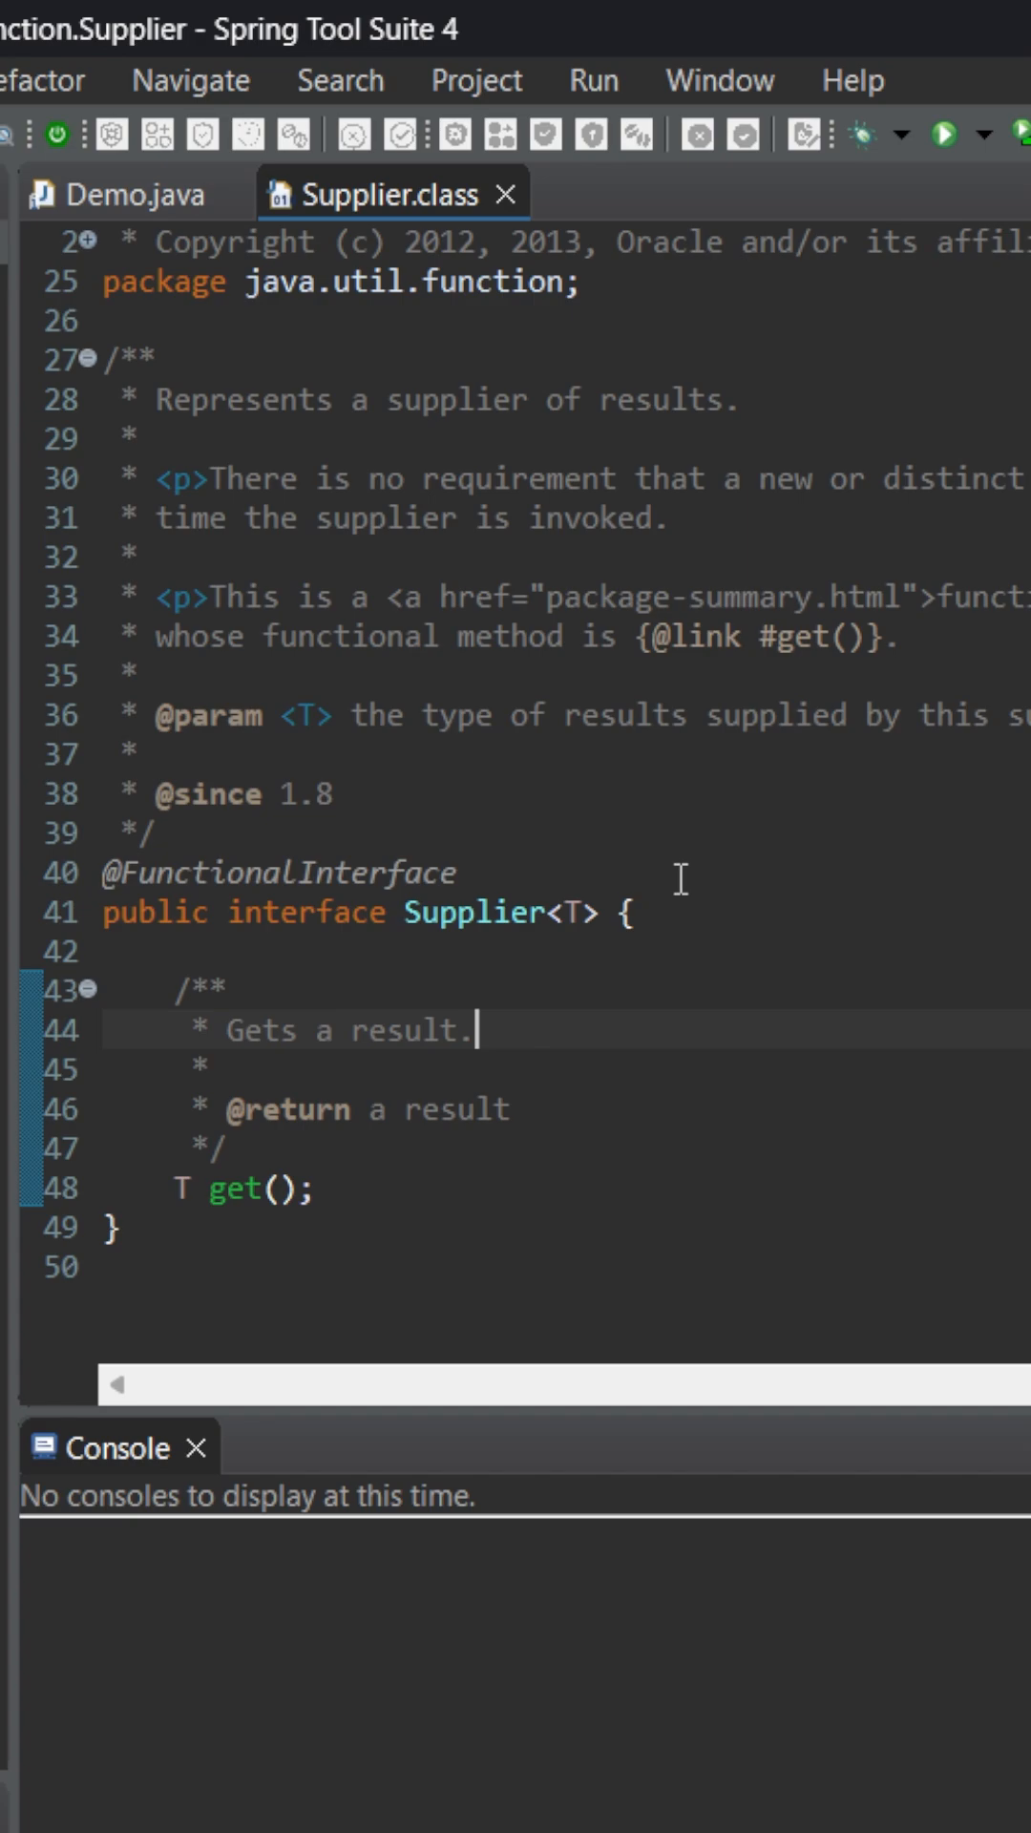
mouse_move(608, 611)
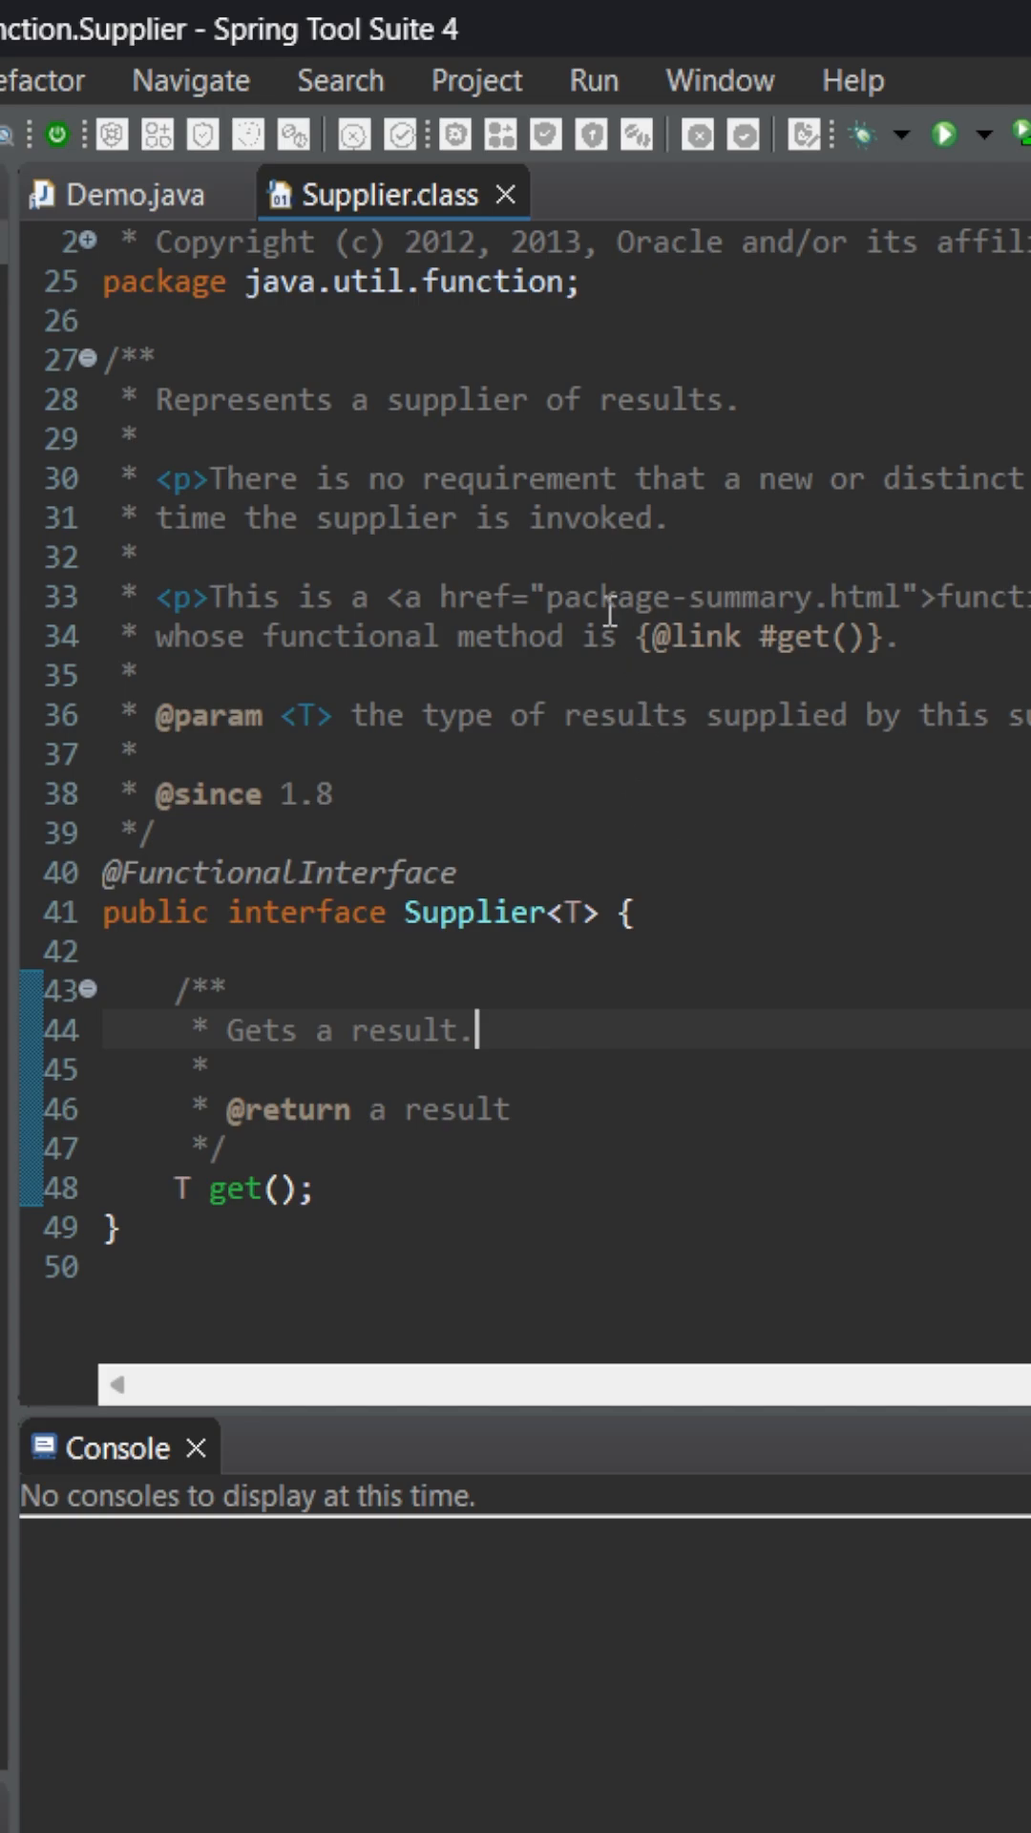
Switch from Supplier.class back to the Demo.java editor.
click(116, 195)
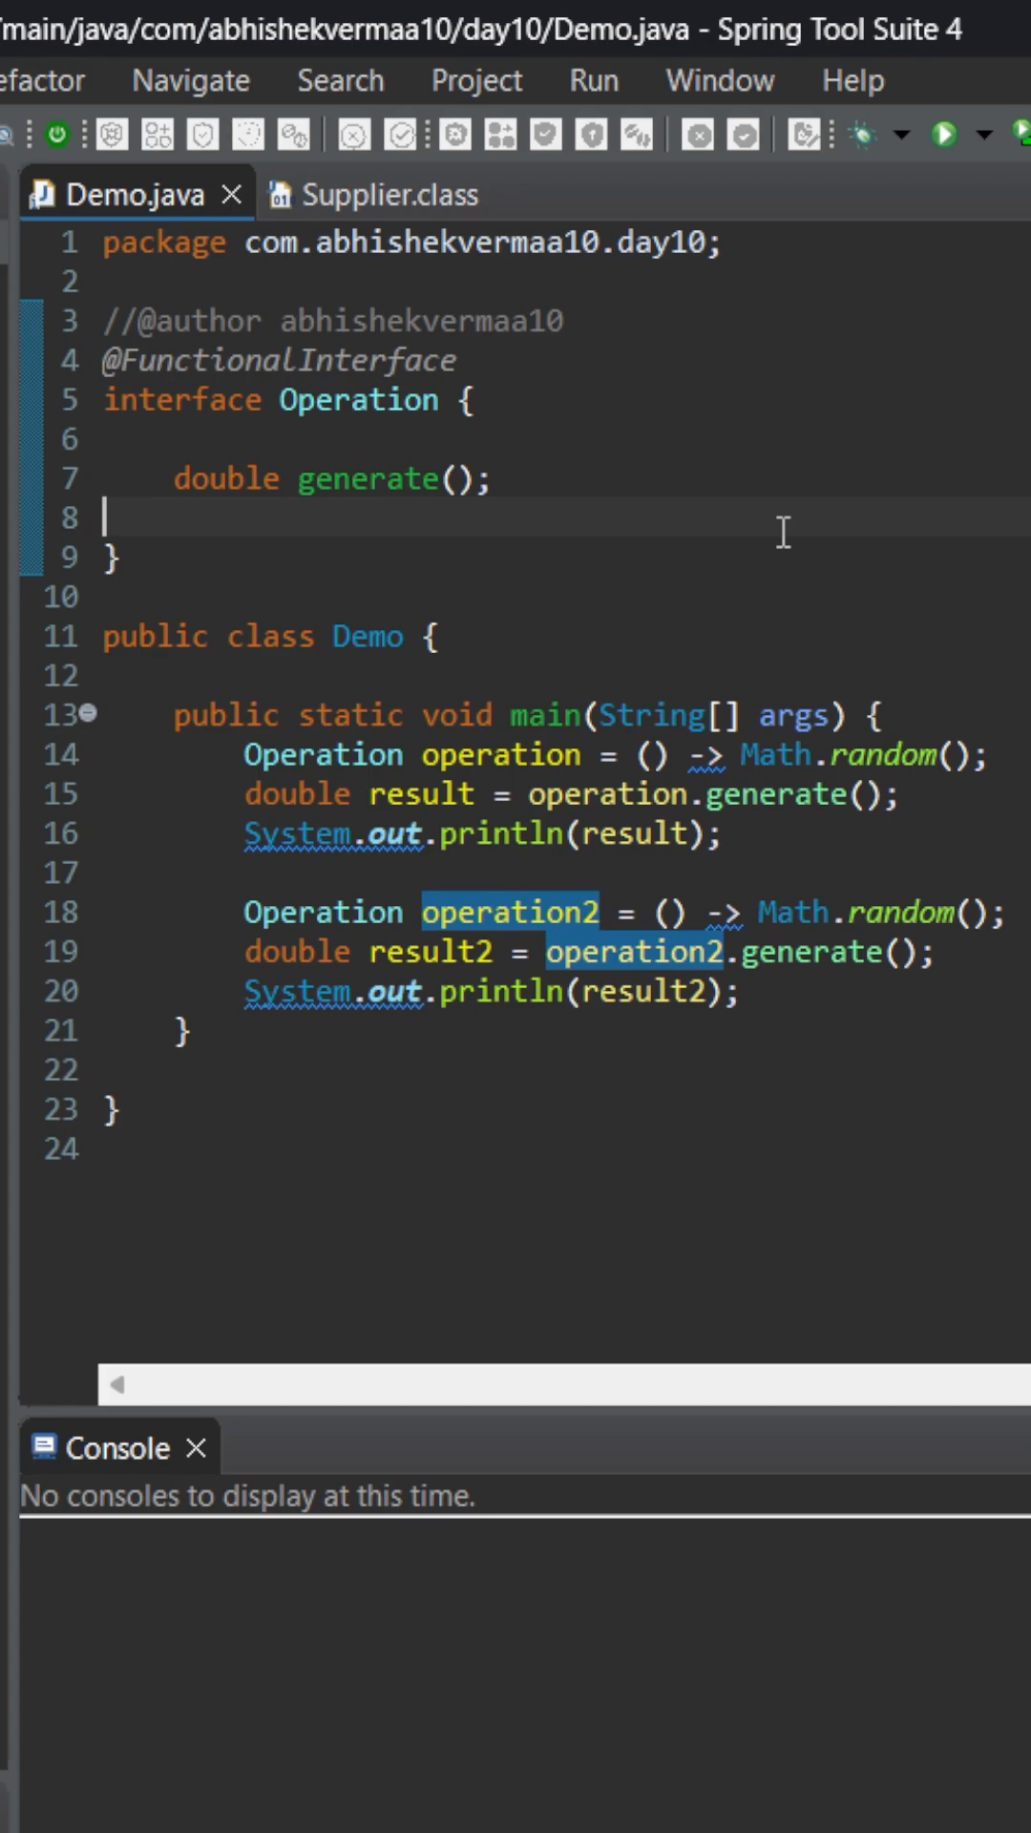
mouse_move(849, 829)
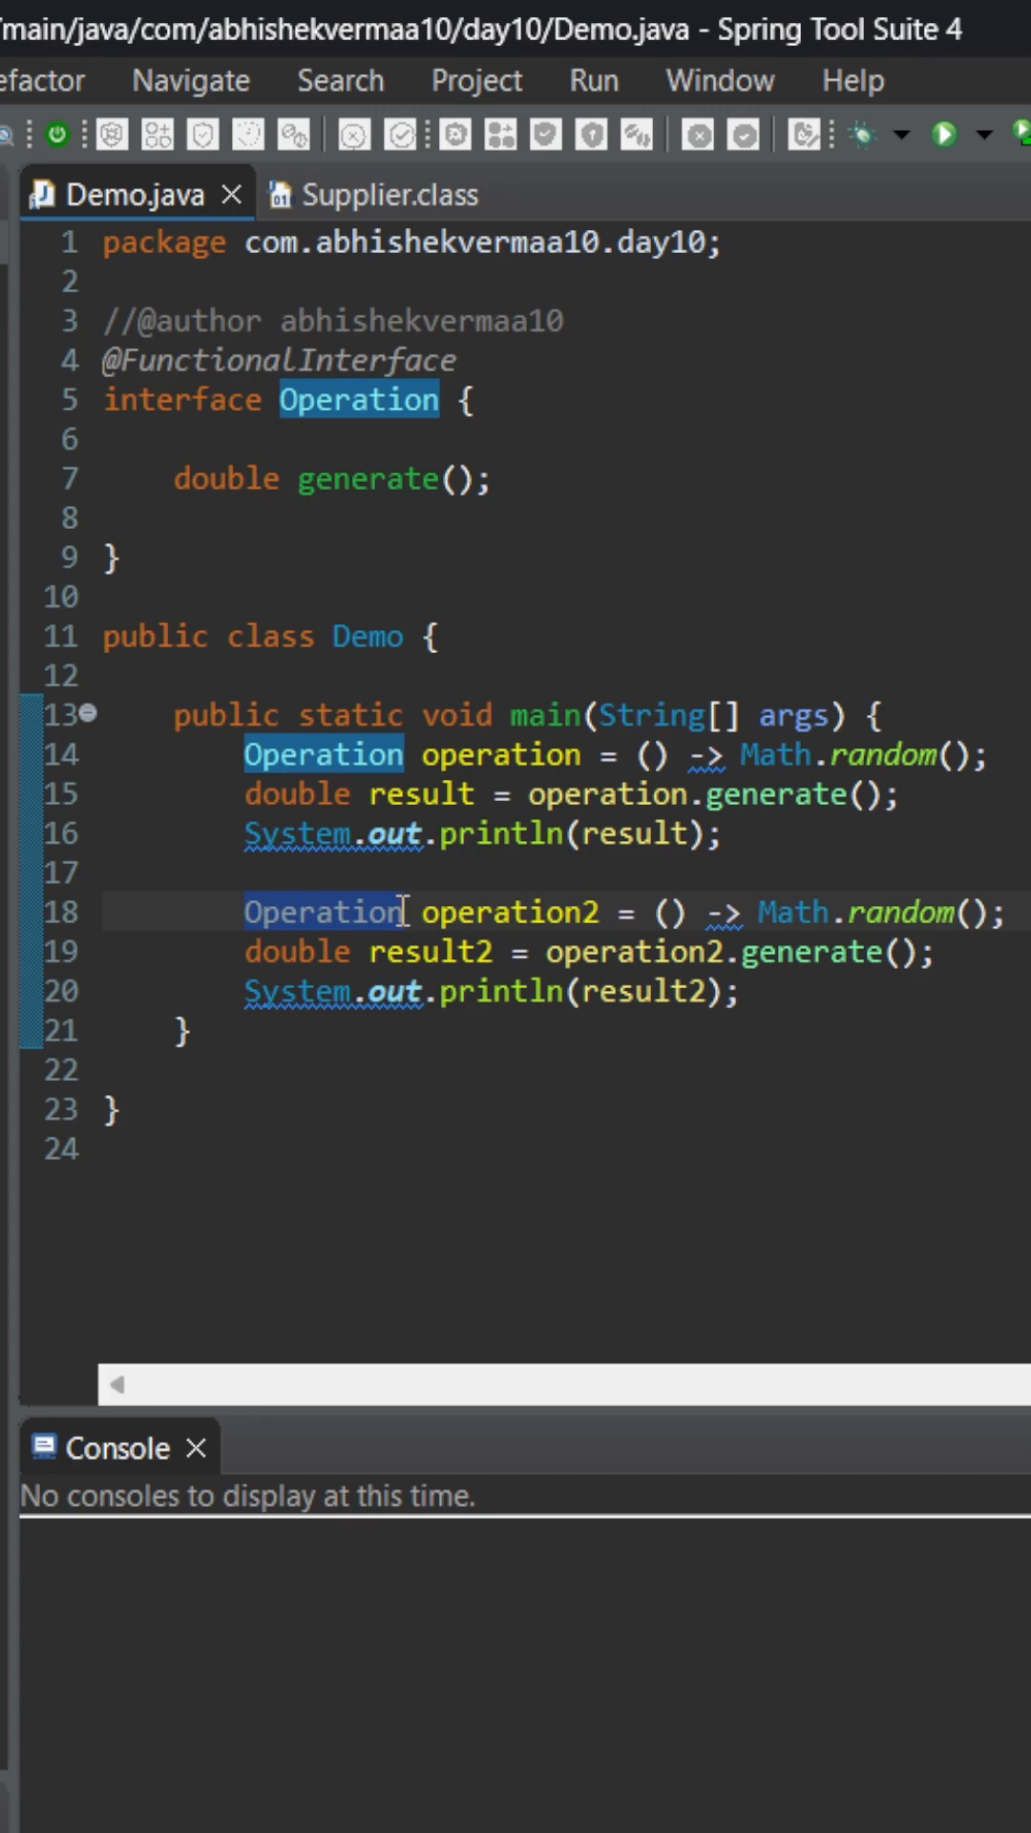
Declare the second lambda as Supplier<Double> and call get() instead of generate().
text(Supplier<>)
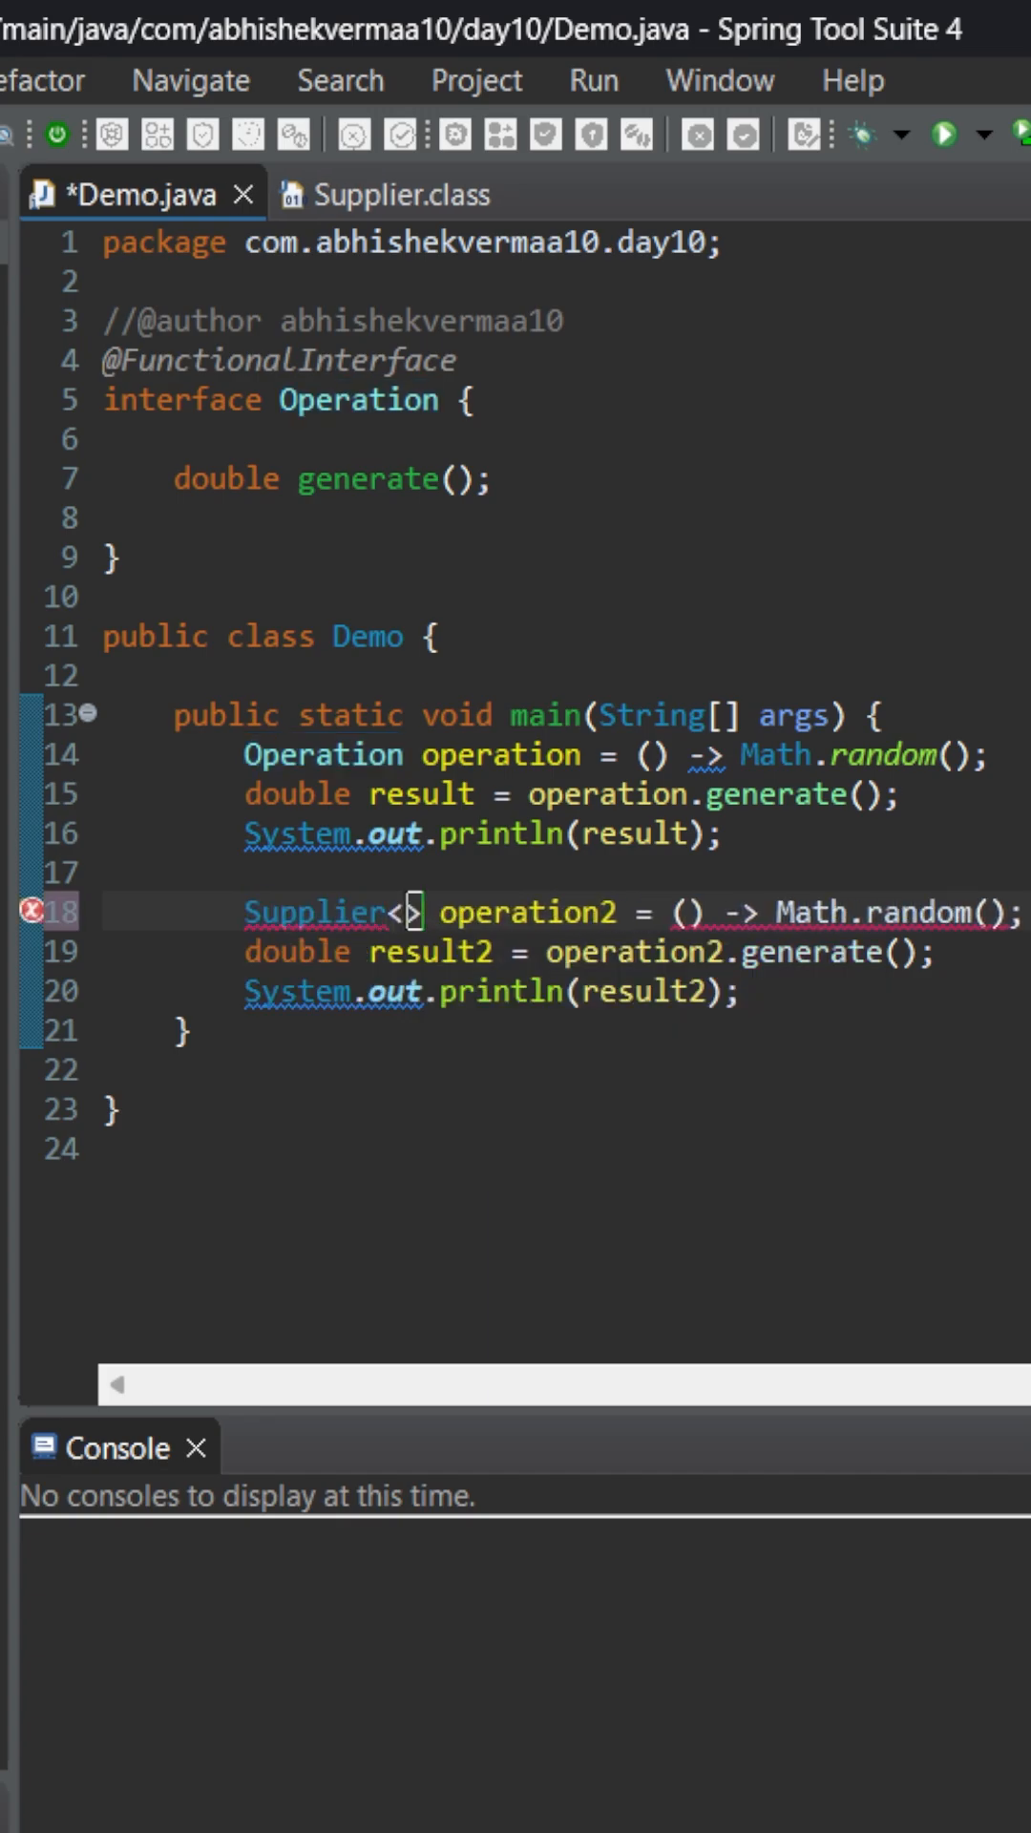
text(Double)
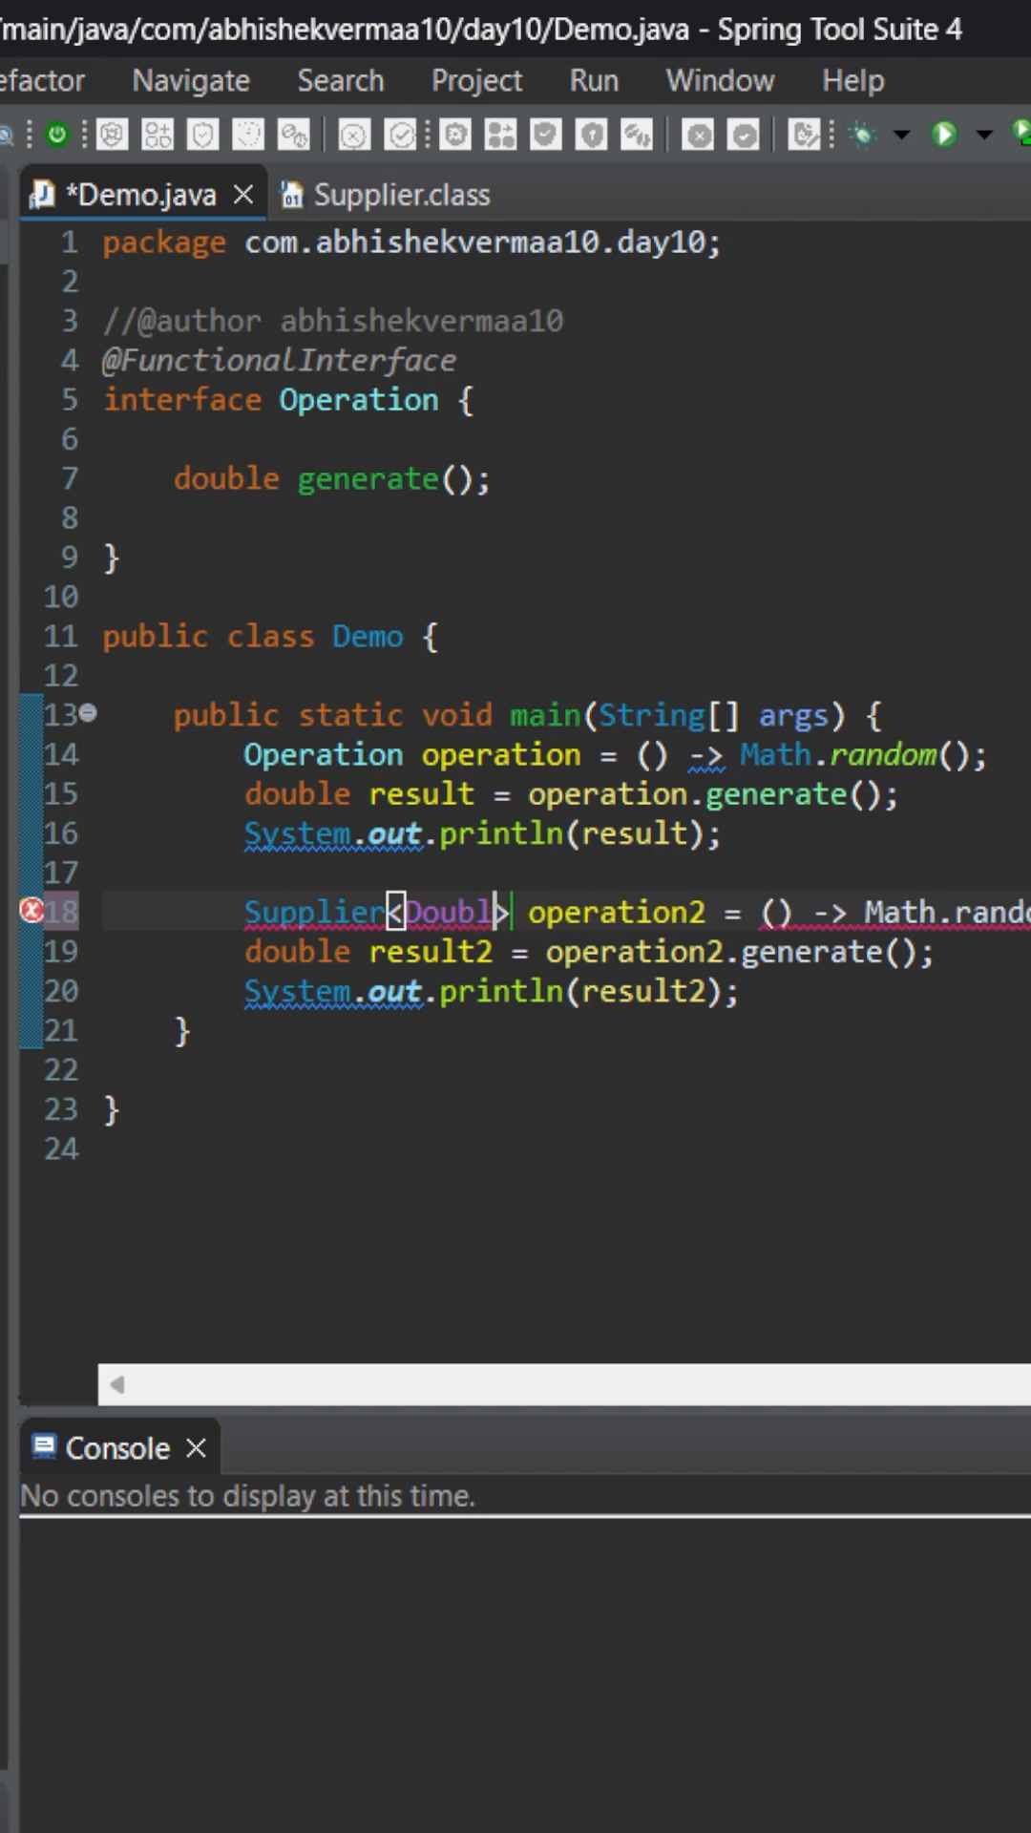
text(>)
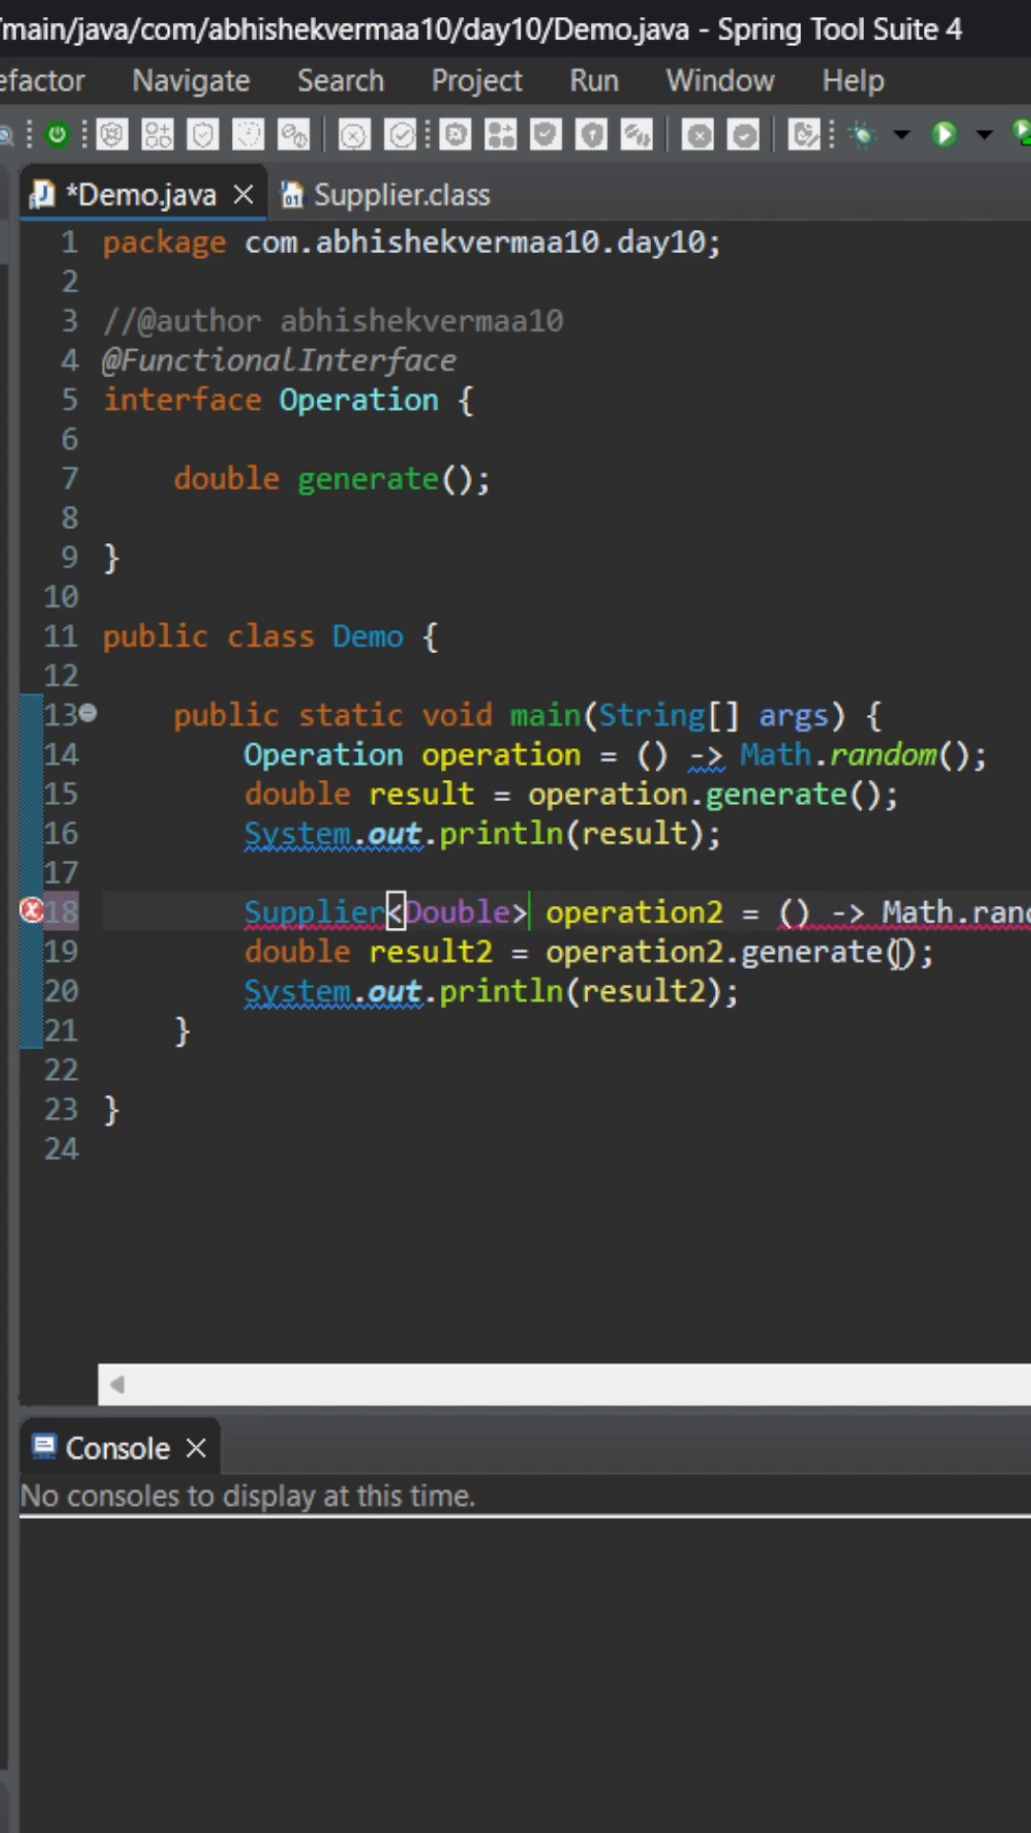
double_click(807, 953)
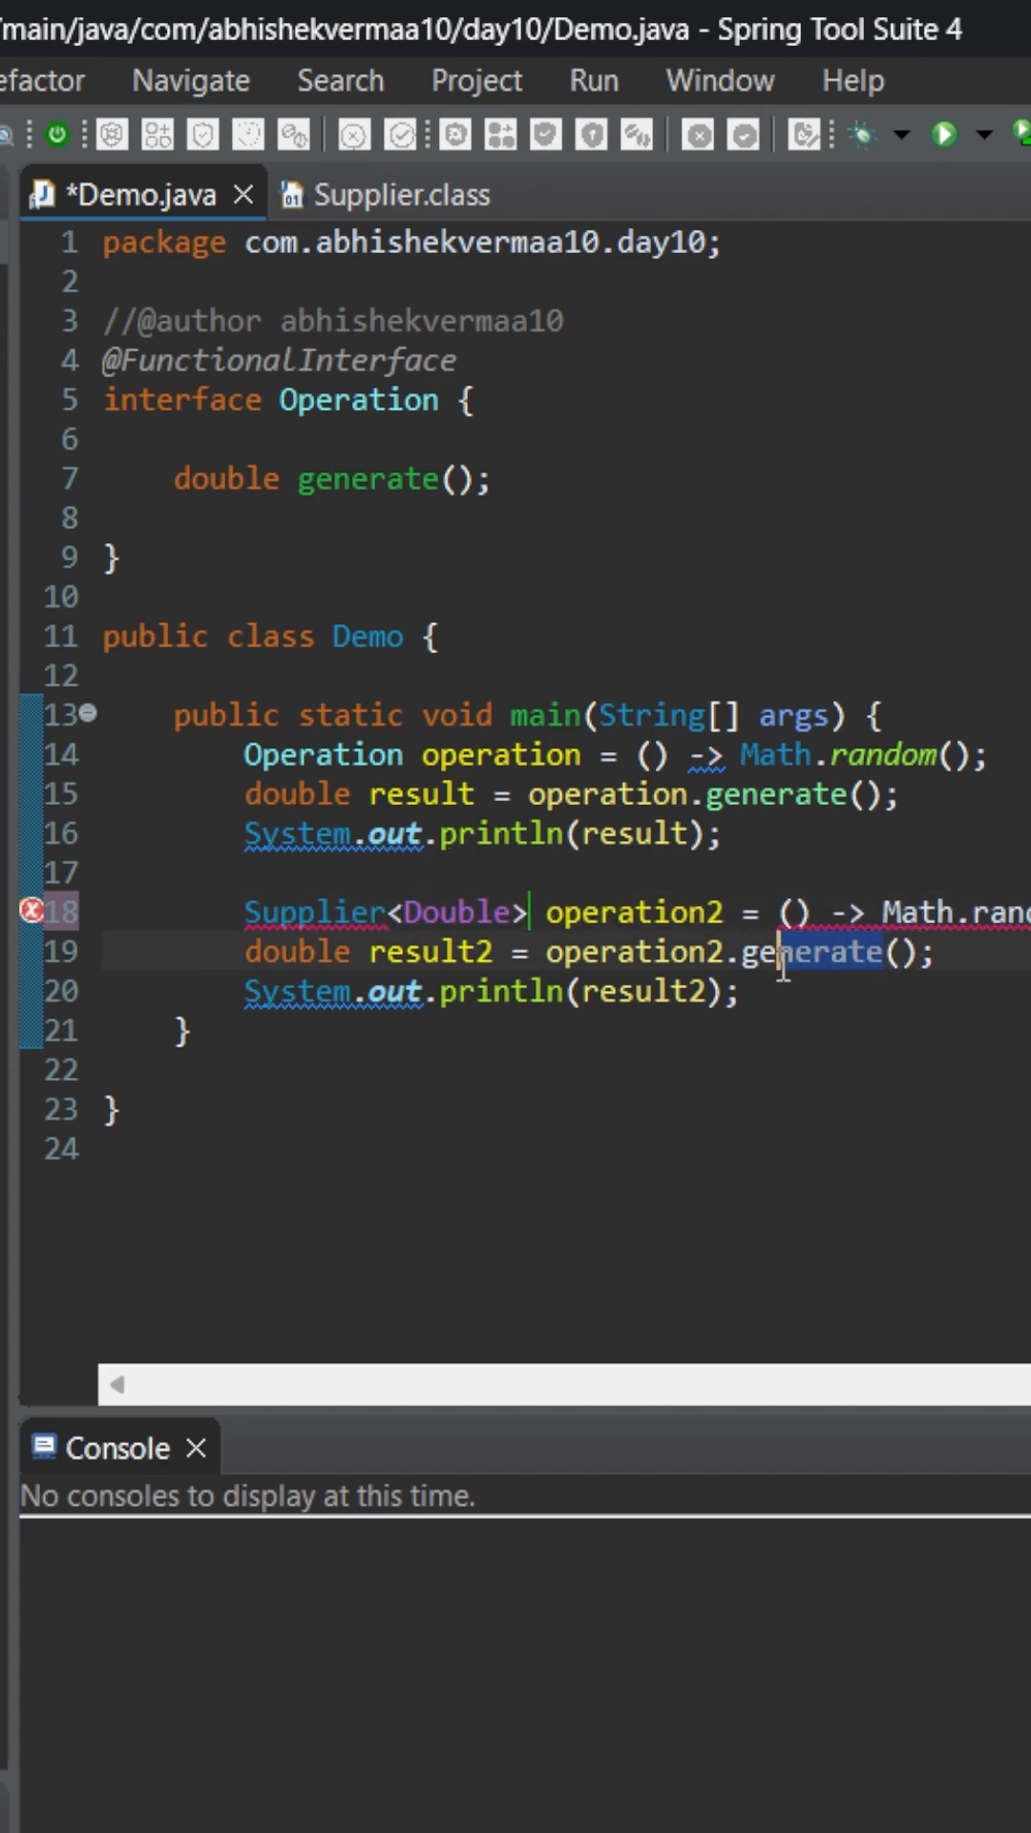
text(get)
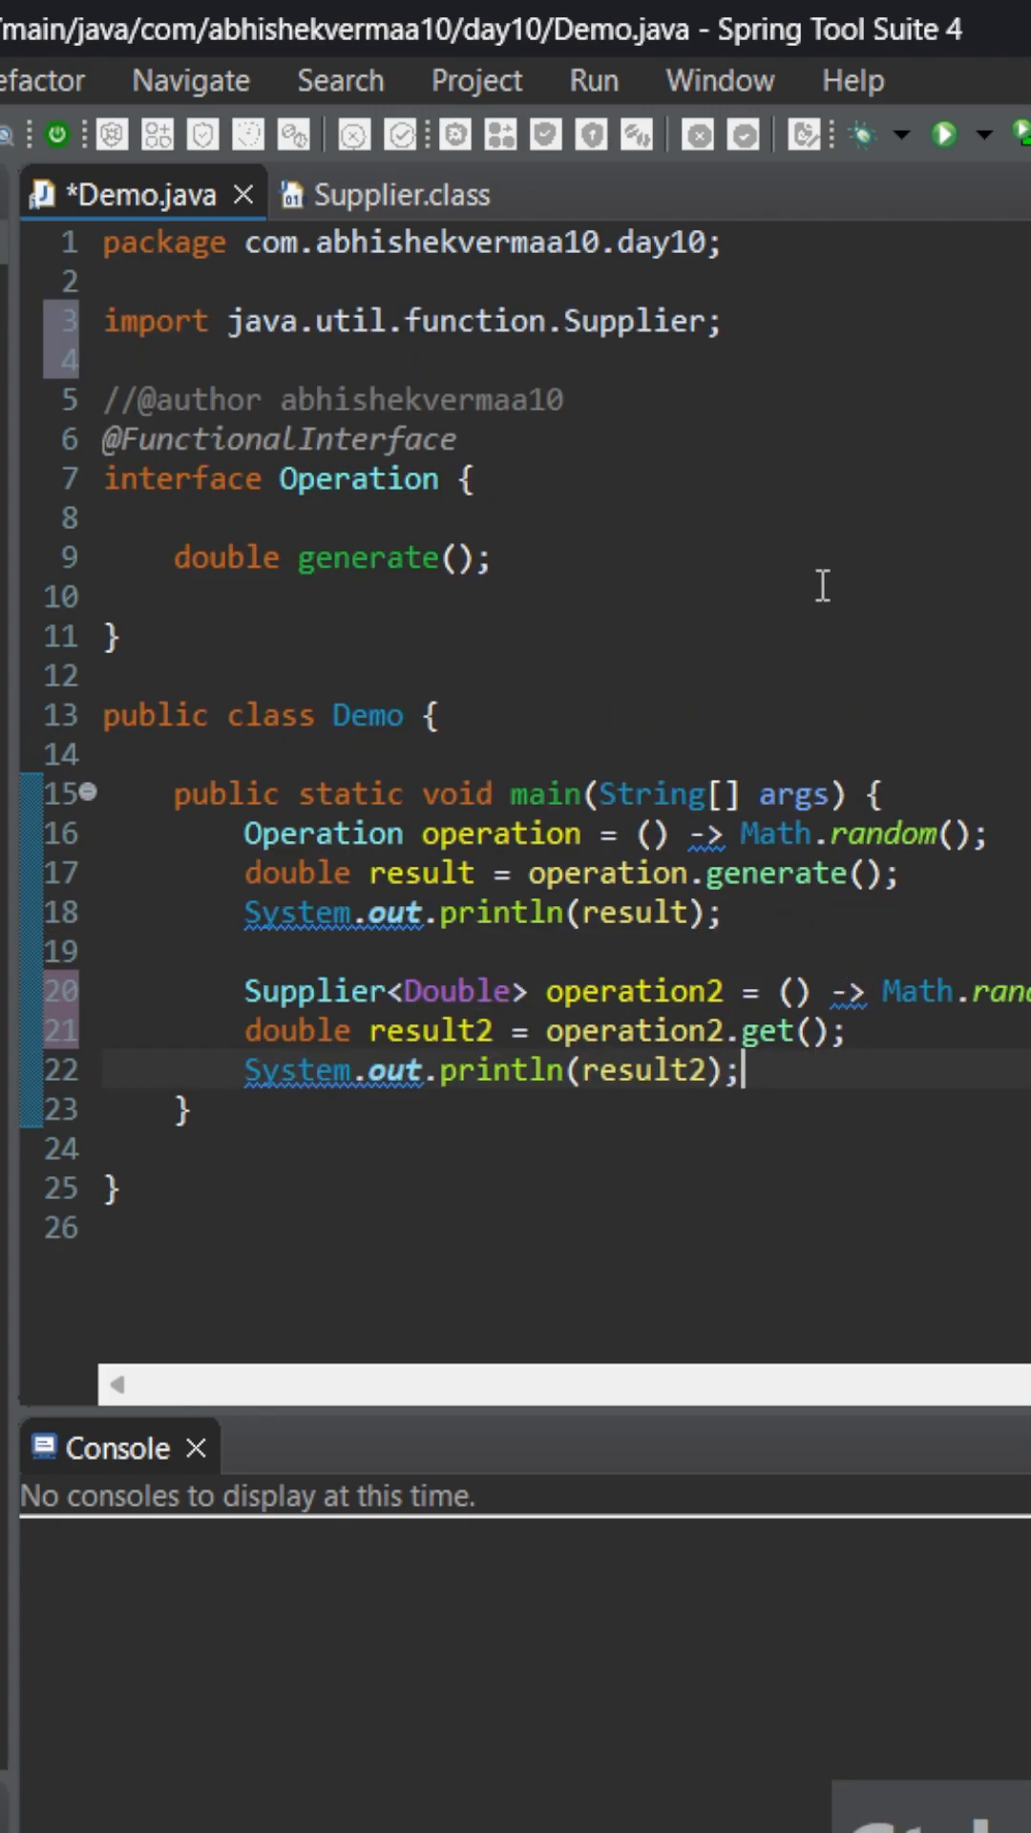
Run Demo to print two random numbers.
click(923, 134)
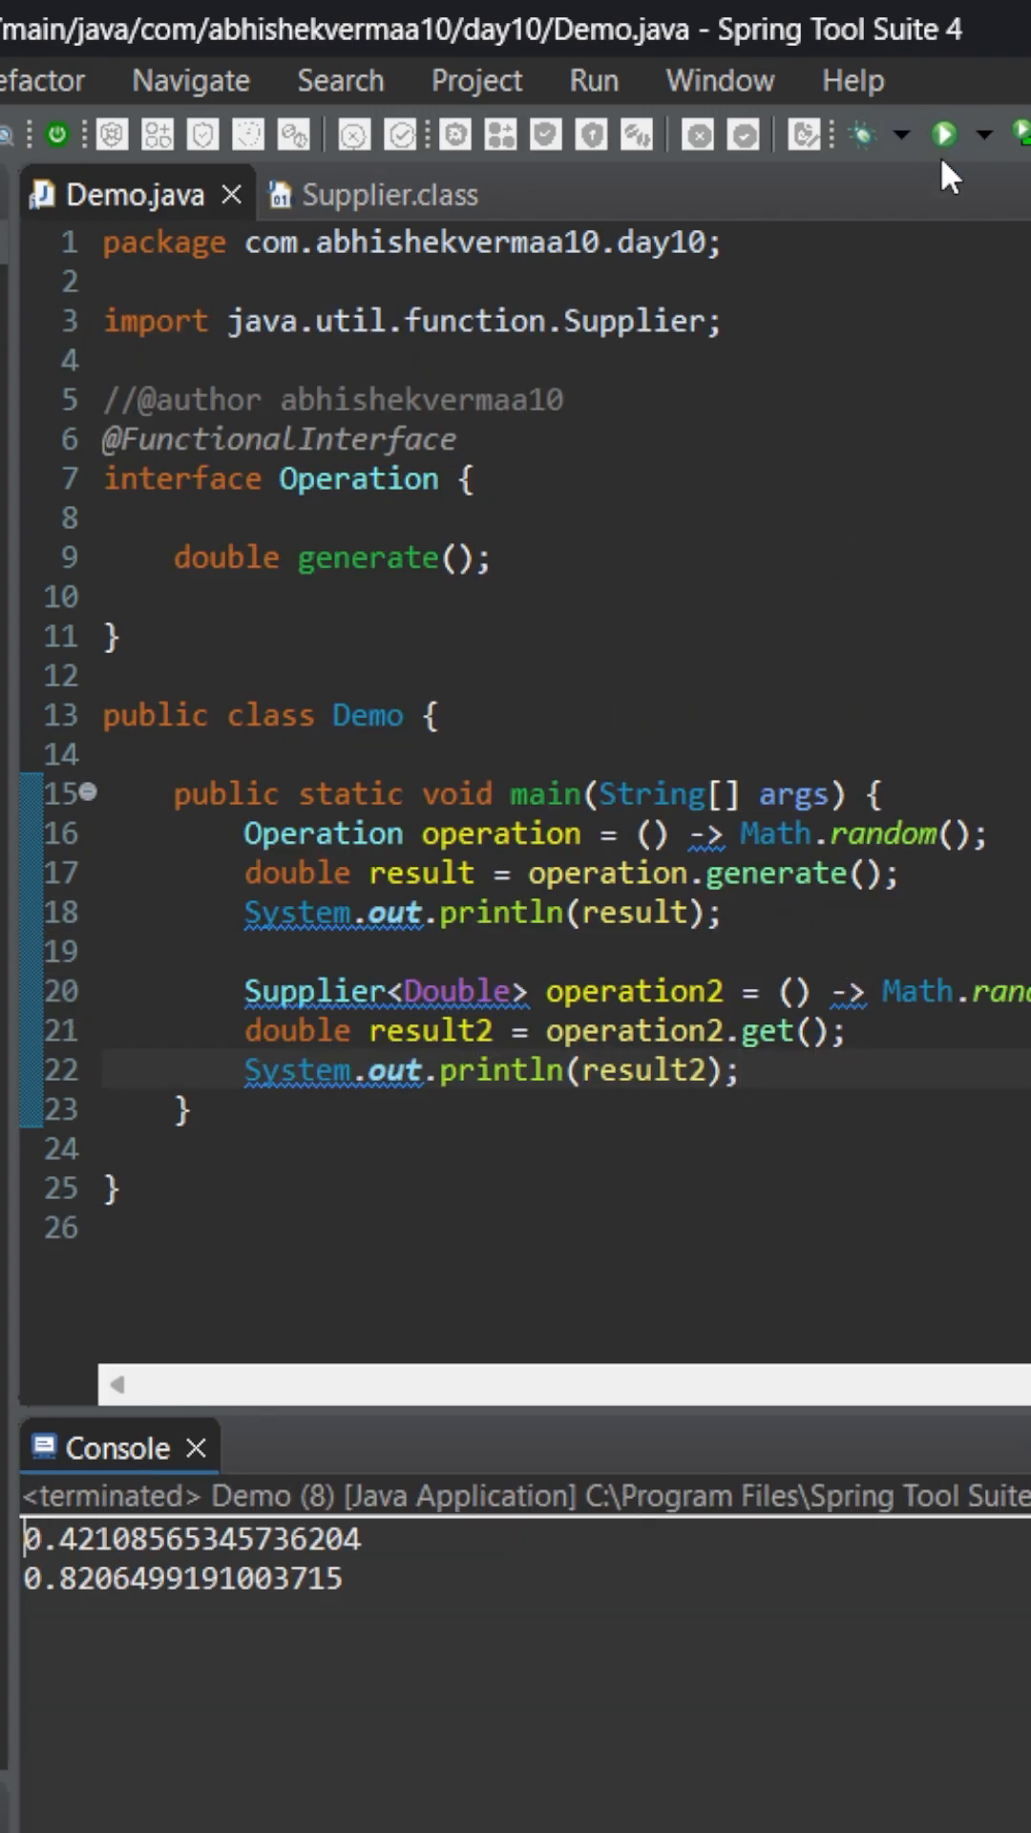